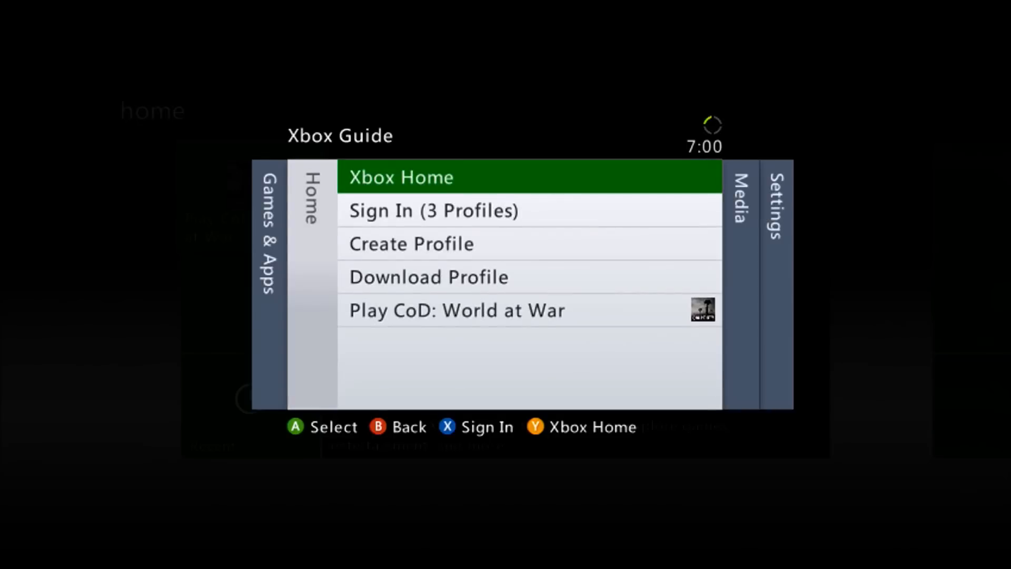
Step: Select 'Sign In (3 Profiles)' in the Guide's Home tab to show the profile list
{"action": "left_click", "coordinate": [433, 209]}
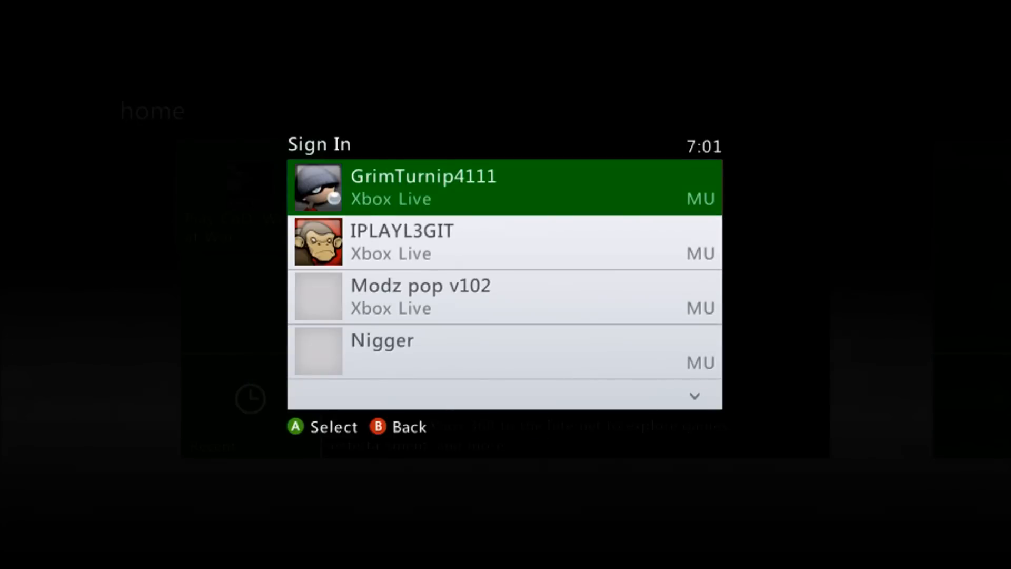